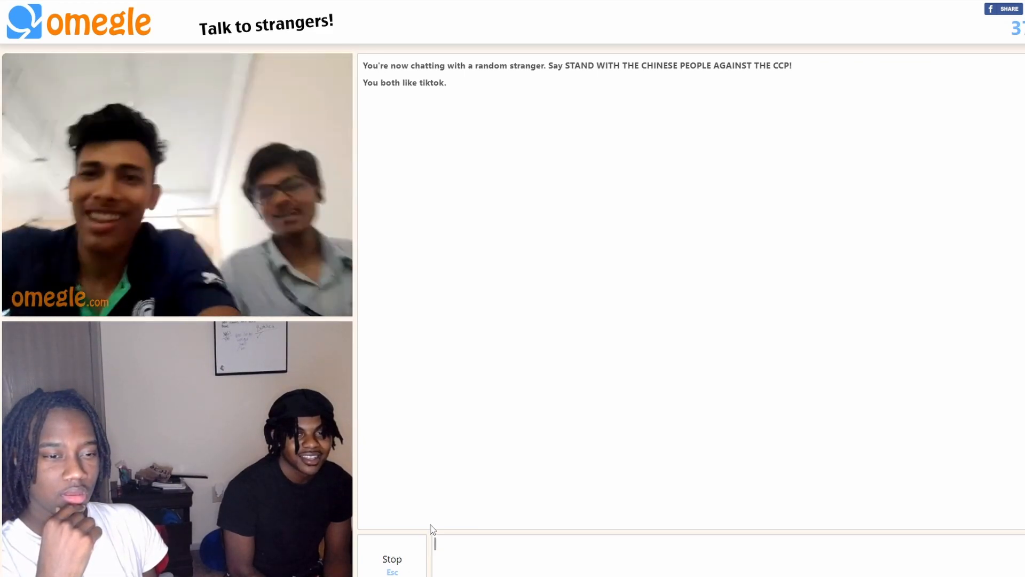
Step: End the video chat with the current two strangers
{"action": "left_click", "coordinate": [392, 559]}
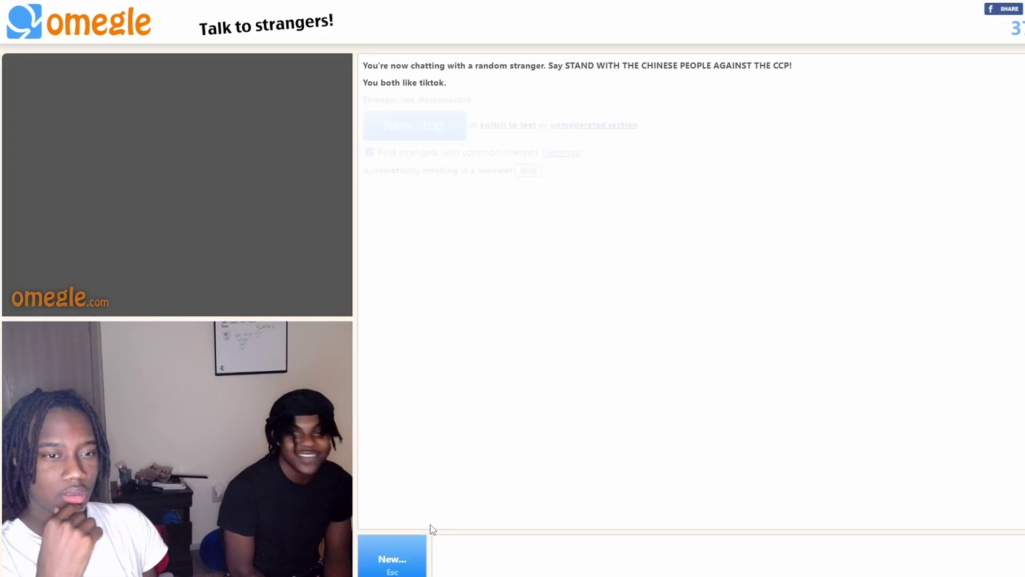
Step: Start a new random video chat with another stranger
{"action": "left_click", "coordinate": [391, 559]}
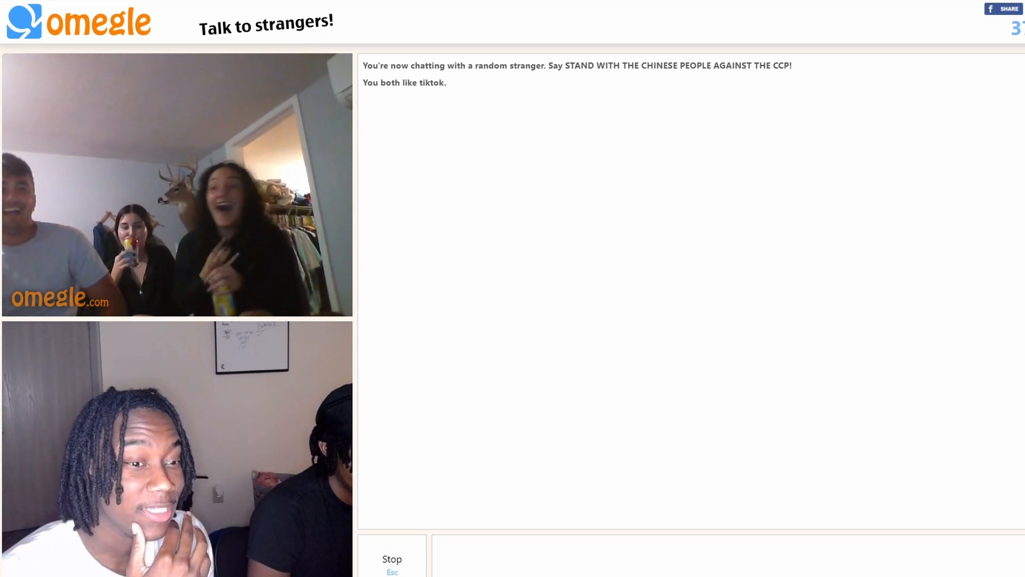
Step: Focus the message box, then disconnect from the group of strangers
{"action": "left_click", "coordinate": [653, 544]}
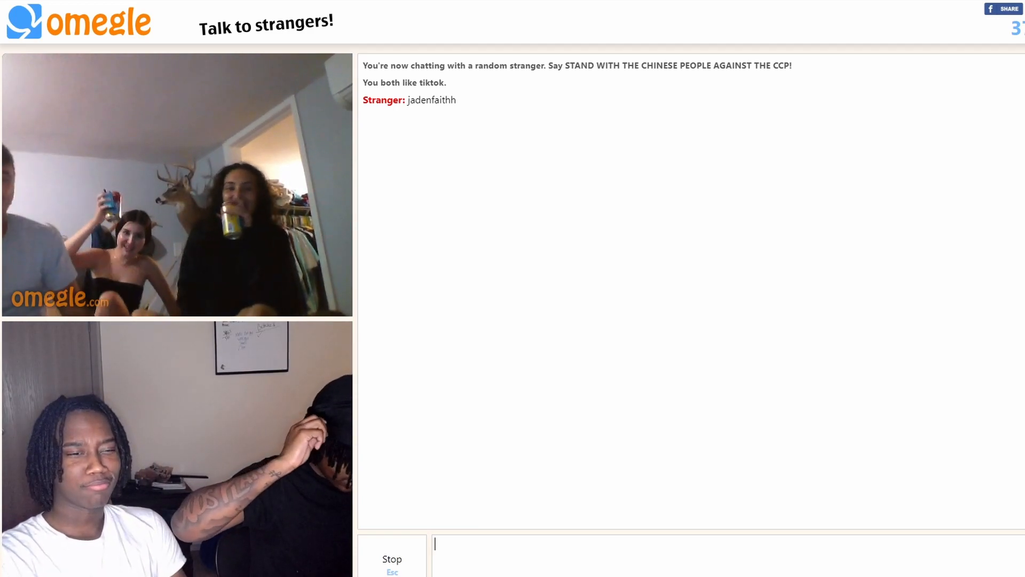
{"action": "left_click", "coordinate": [392, 558]}
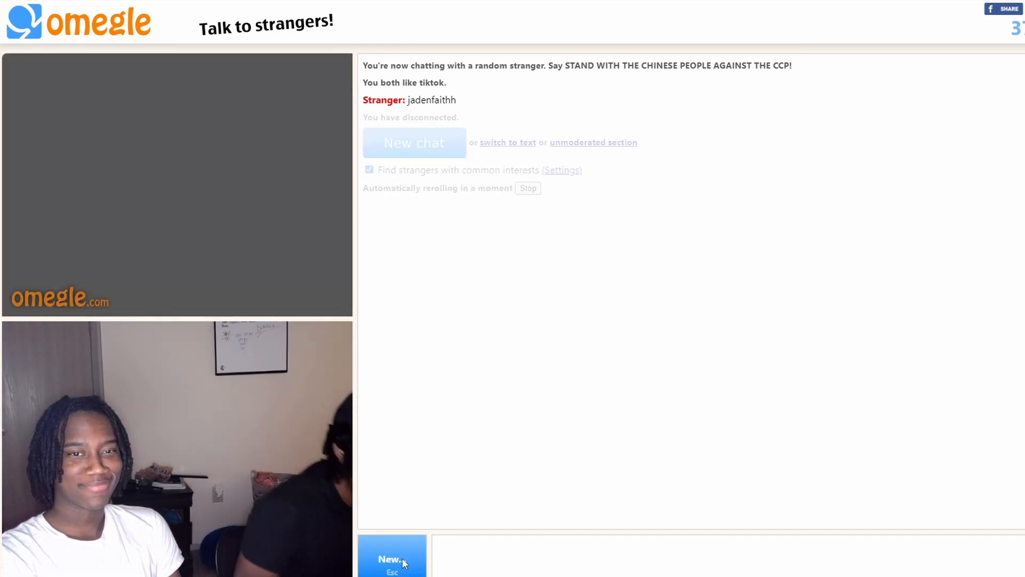
Step: Reroll through brief chats until connected to the stranger filming a classroom
{"action": "left_click", "coordinate": [392, 558]}
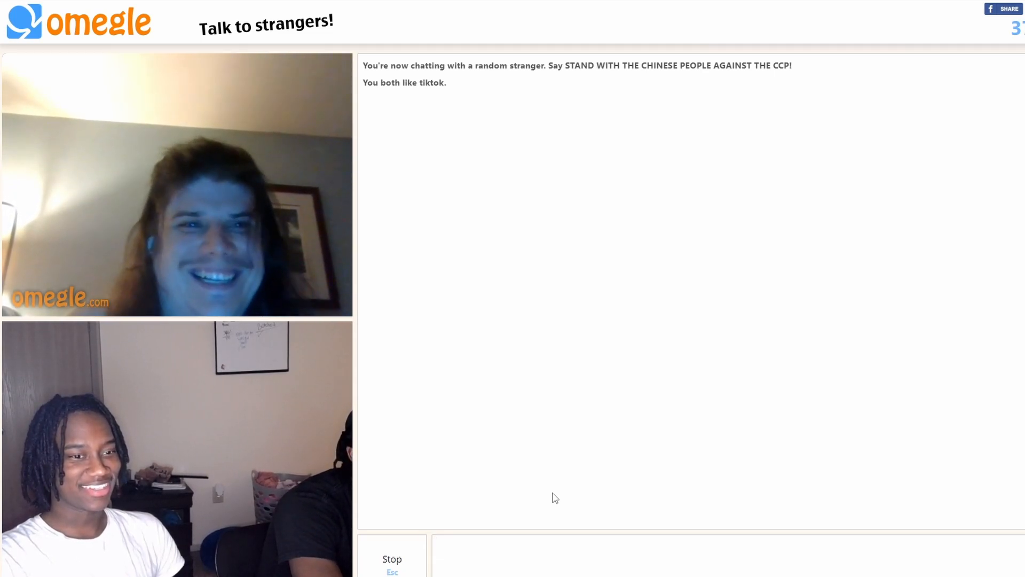
{"action": "left_click", "coordinate": [392, 558]}
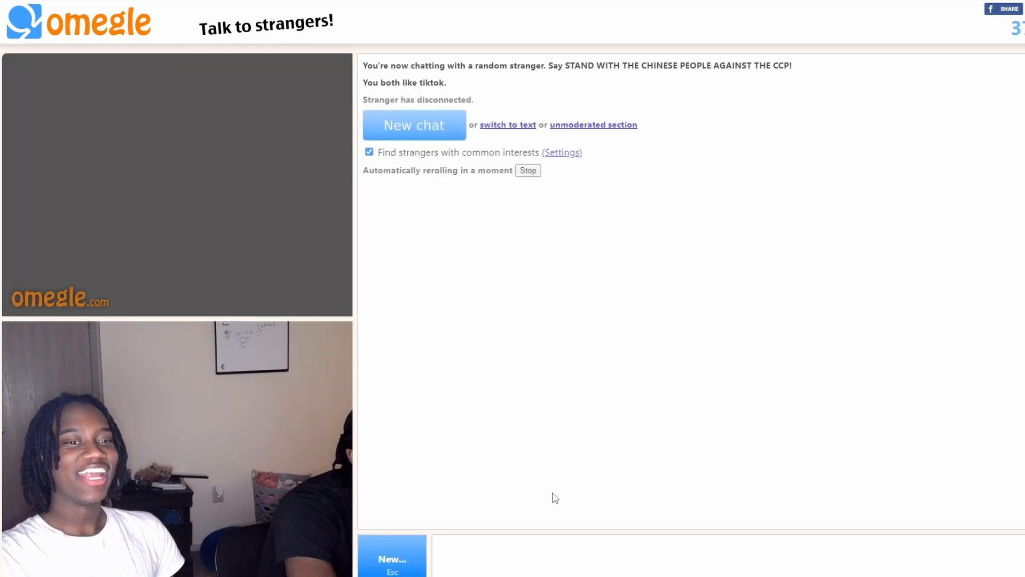
{"action": "left_click", "coordinate": [414, 124]}
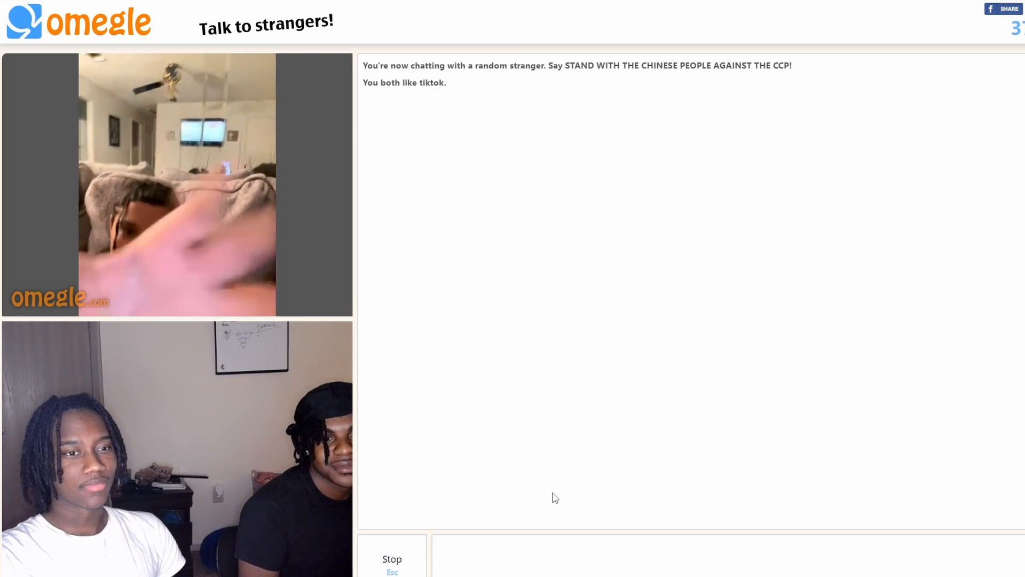
{"action": "left_click", "coordinate": [653, 552]}
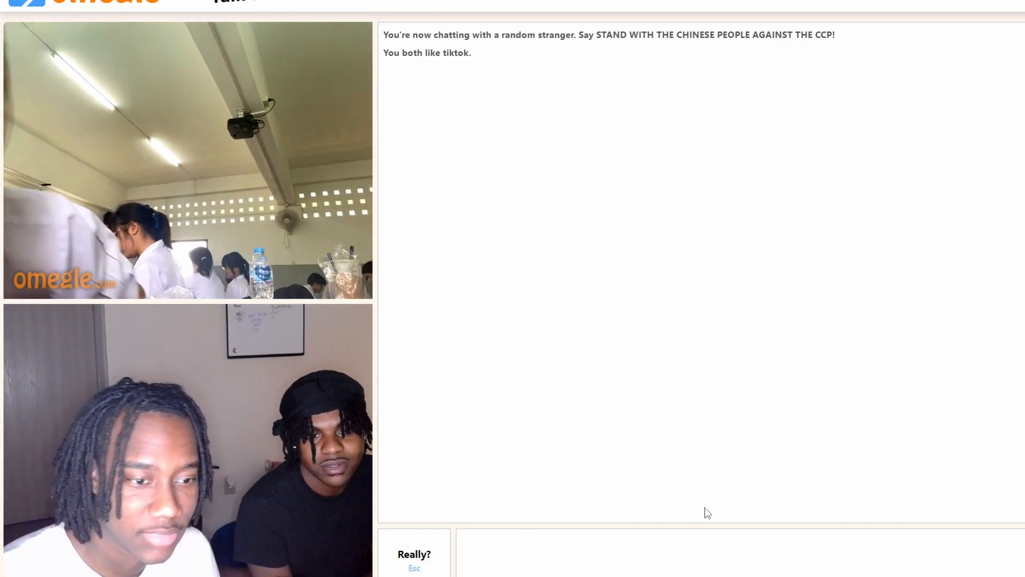
Step: Confirm leaving the classroom stranger and connect to a new stranger, a woman
{"action": "left_click", "coordinate": [414, 554]}
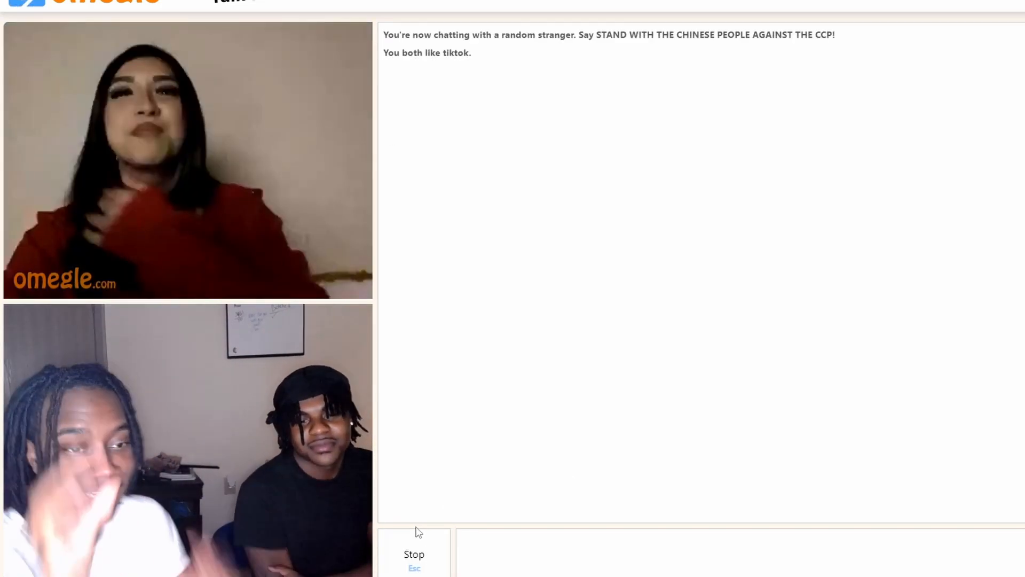